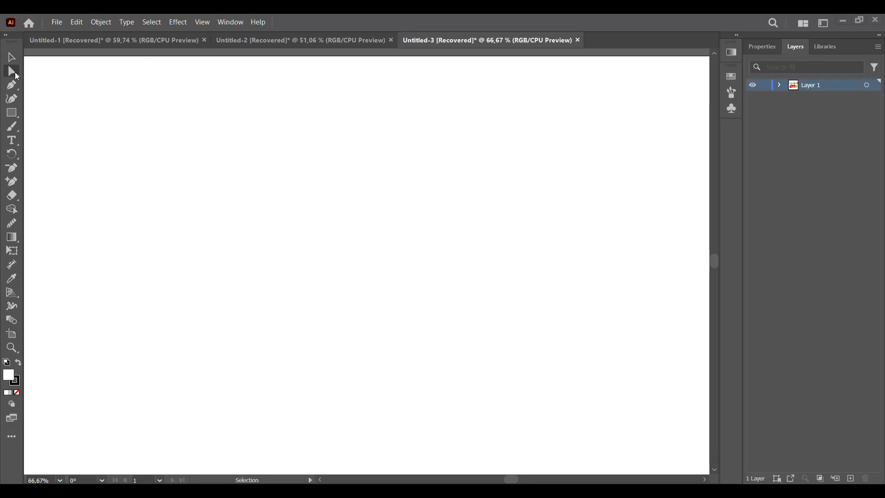
Step: Draw a zigzag Pen path widening downward into a Christmas-tree outline on the artboard
click(11, 98)
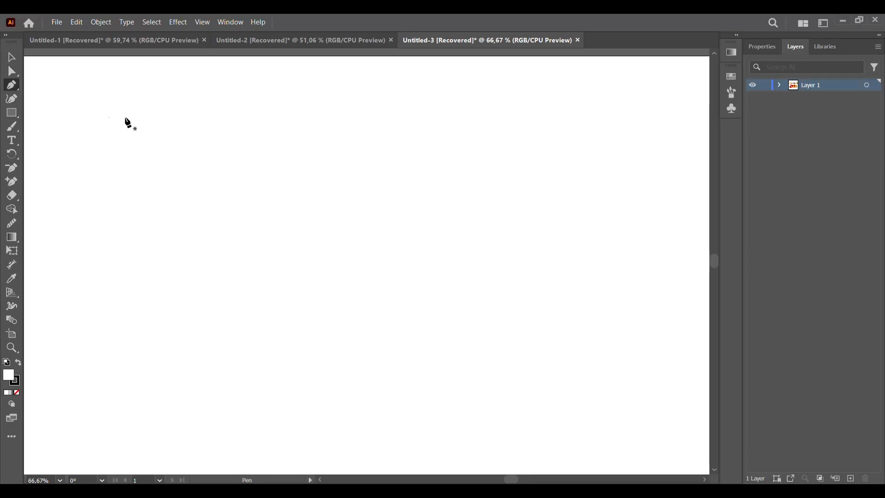
mouse_move(347, 167)
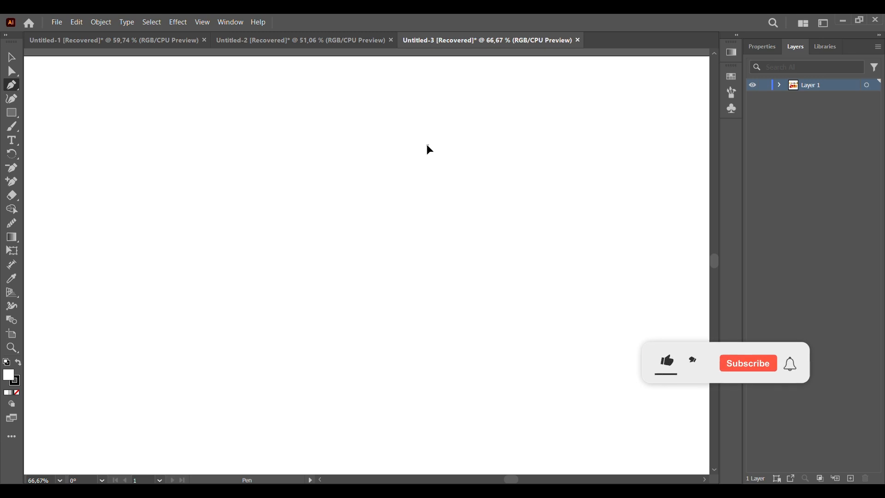
drag(417, 168, 426, 146)
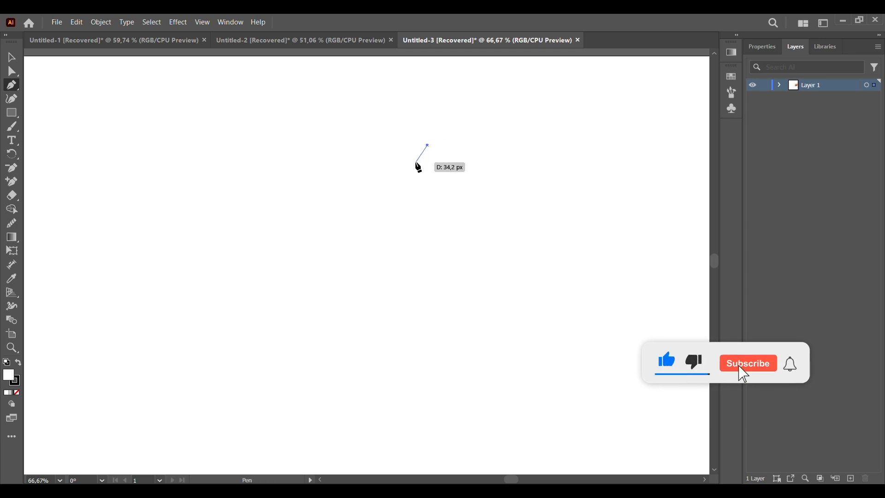
click(401, 179)
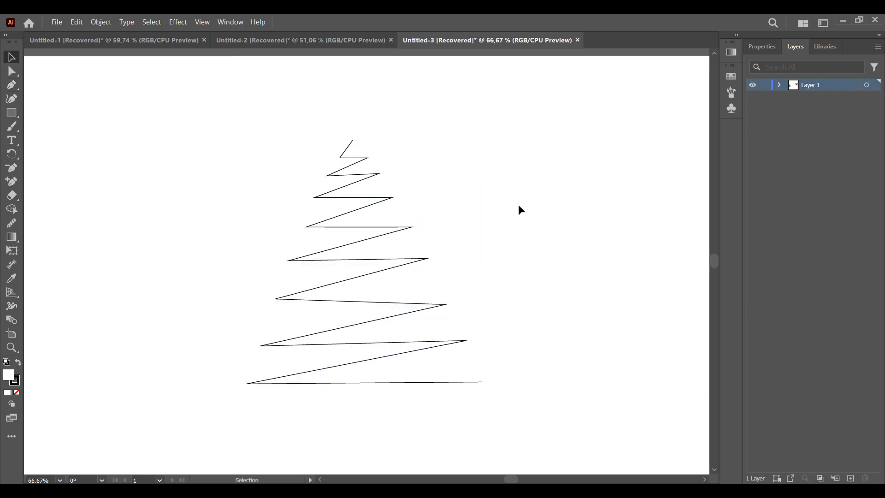
mouse_move(432, 150)
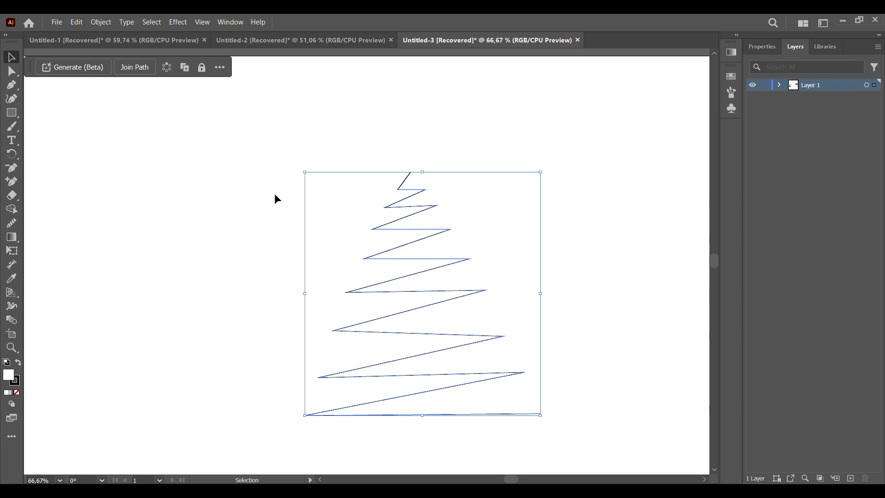
mouse_move(403, 212)
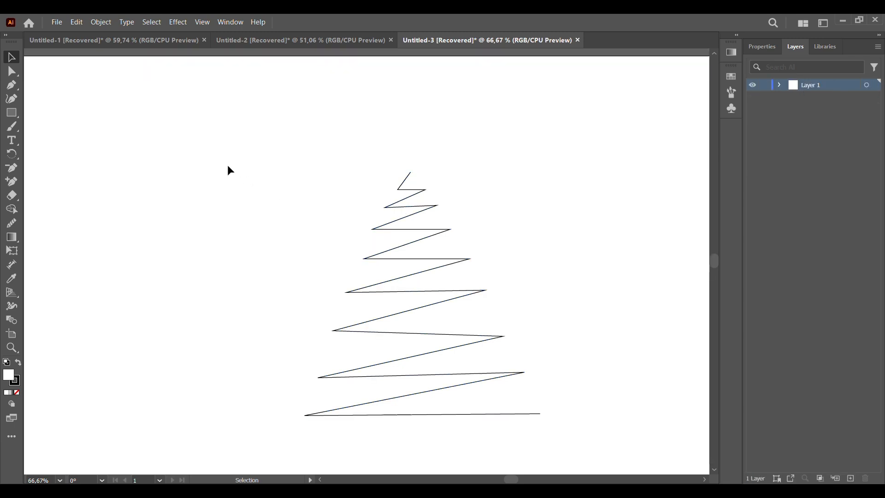
Step: Nudge an upper anchor point of the zigzag path with the Direct Selection Tool
click(11, 71)
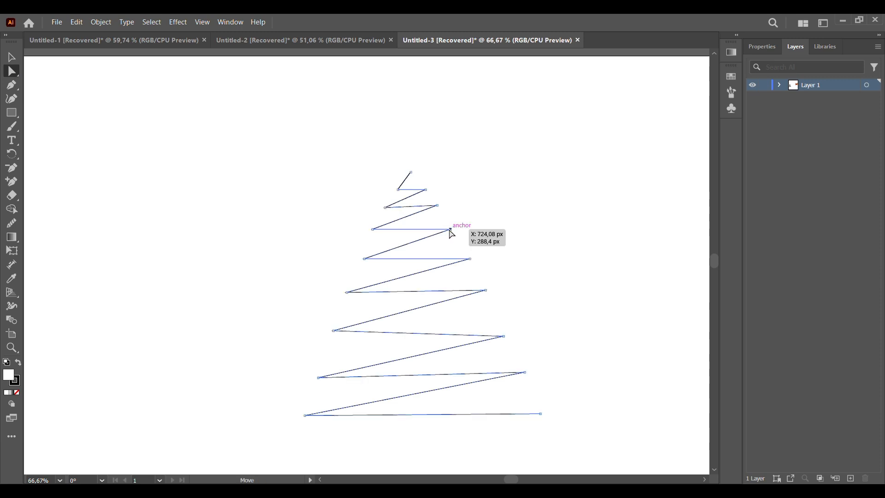
drag(448, 229, 450, 236)
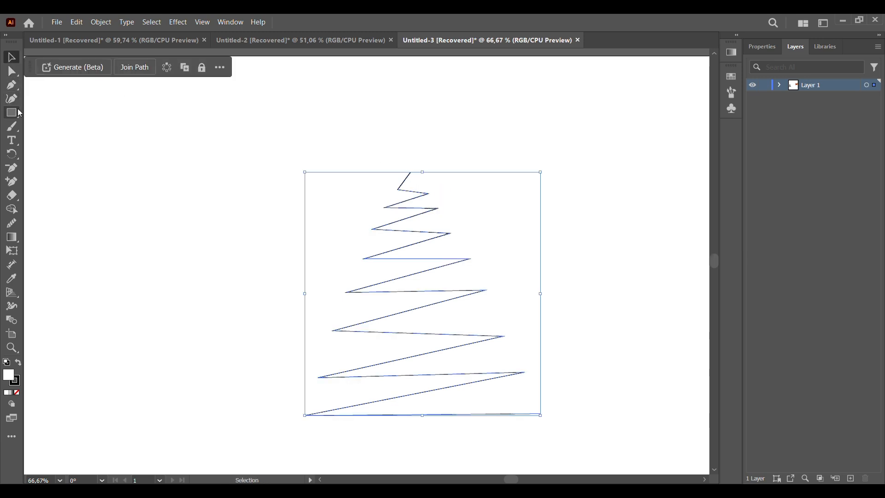
Step: Draw a green gradient circle near the top-left and Alt-drag a copy to its right
click(11, 112)
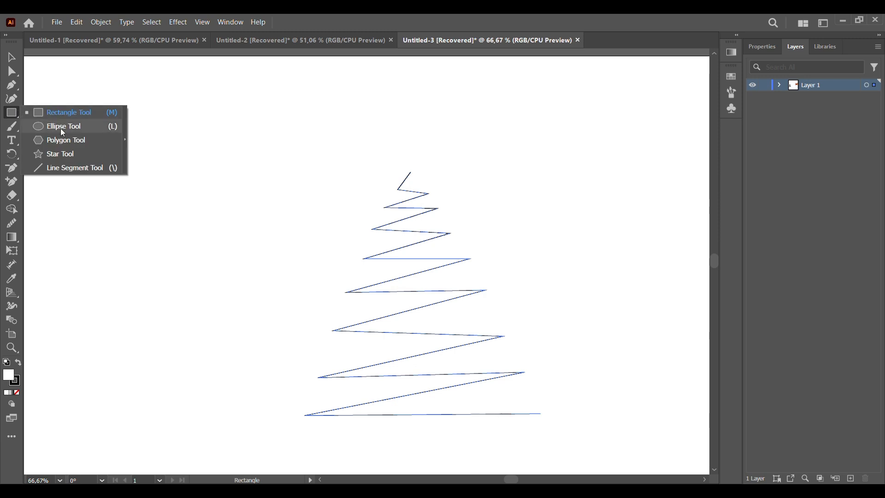
click(64, 126)
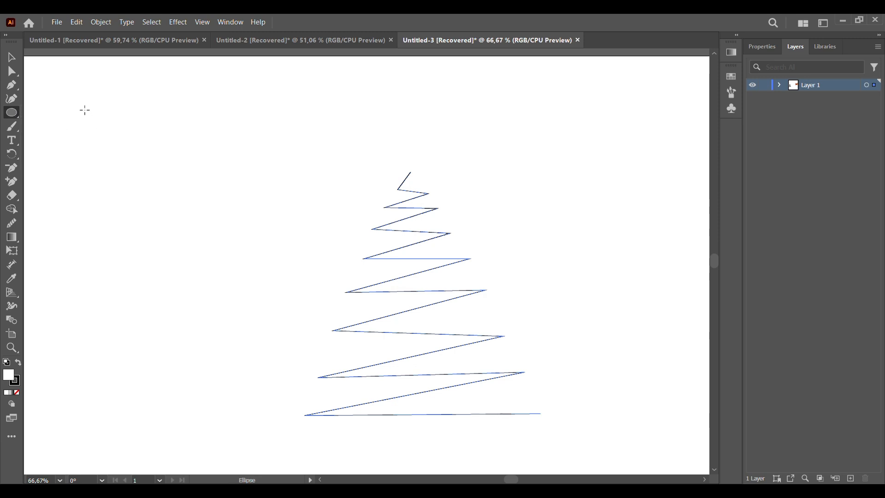
drag(85, 110, 107, 135)
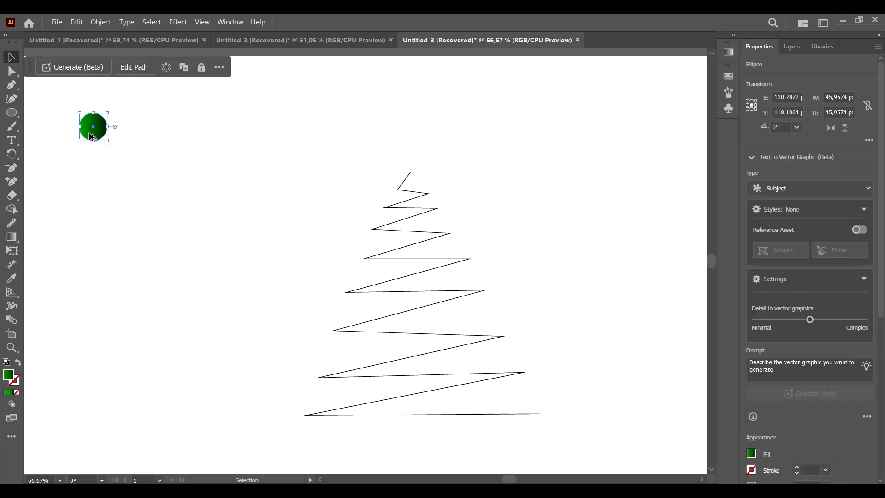
drag(92, 126, 210, 126)
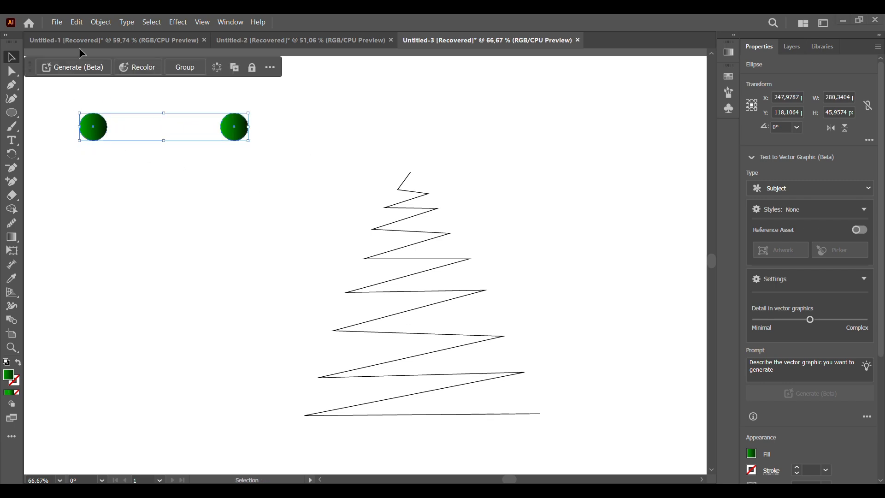
Step: Blend the two circles with Object > Blend > Make and bring up Blend Options
click(101, 21)
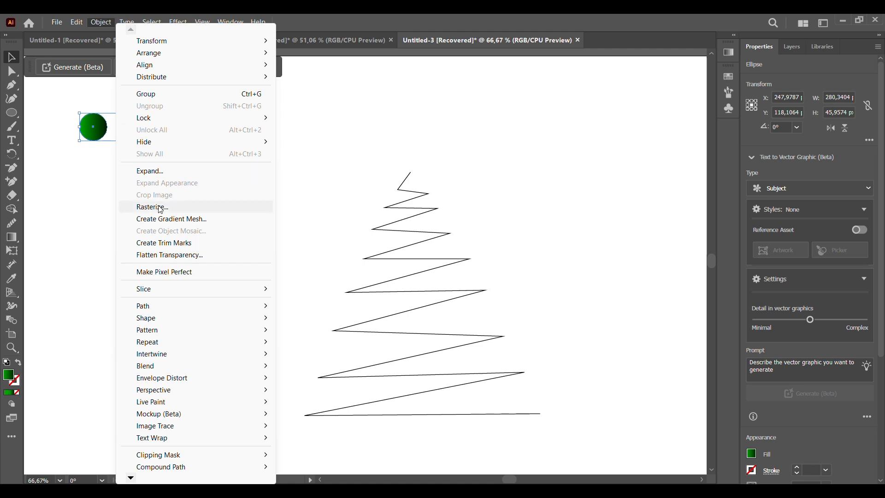
mouse_move(144, 366)
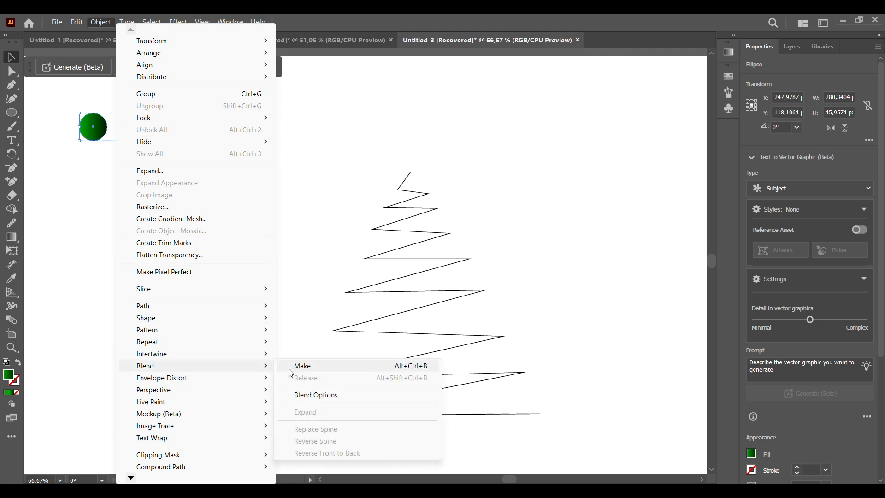
click(302, 365)
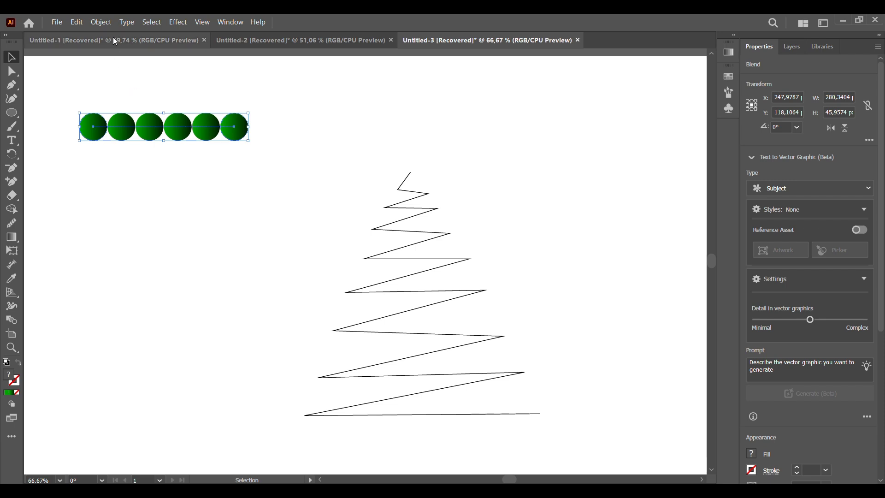
click(100, 21)
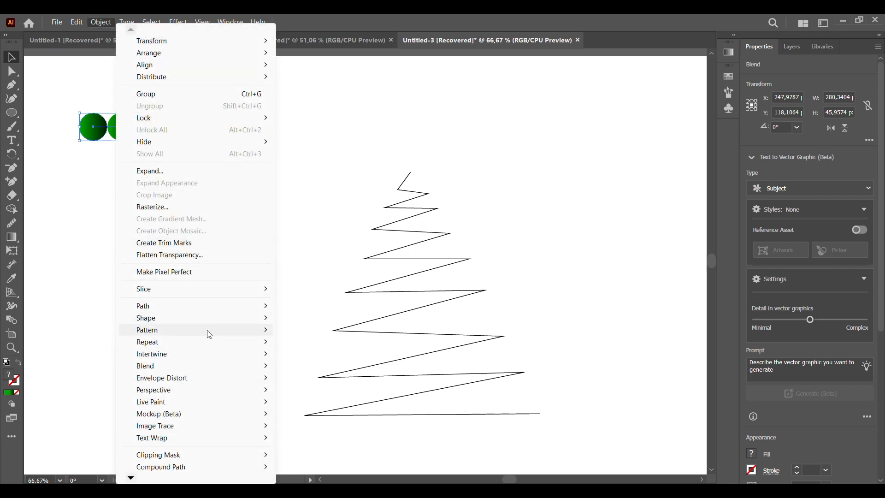
mouse_move(162, 378)
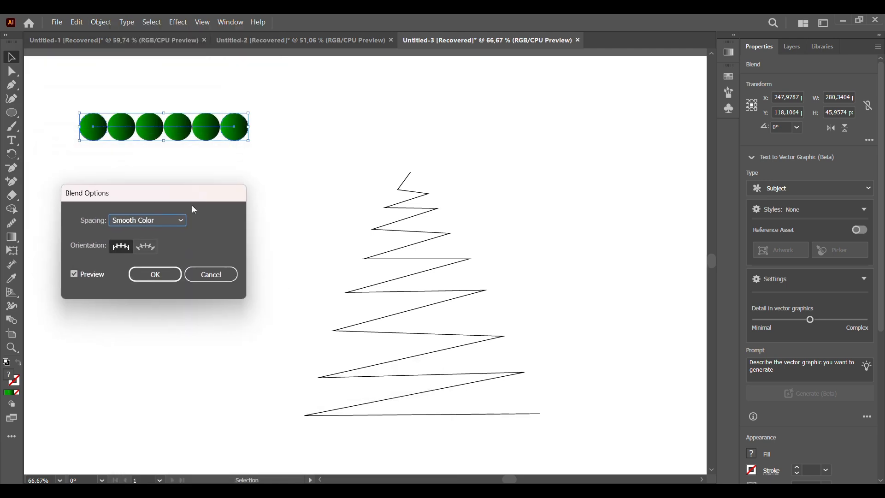
Step: Set blend spacing to Specified Steps with 3 steps, giving five separated circles
click(147, 221)
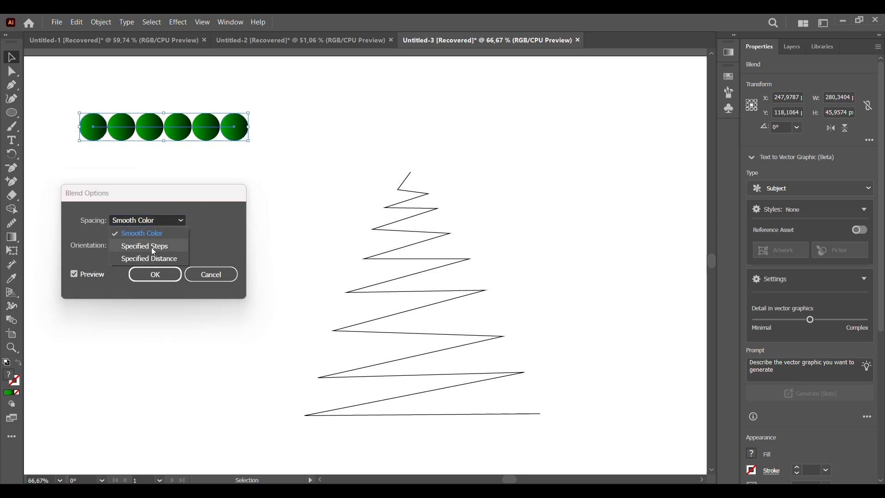
click(145, 245)
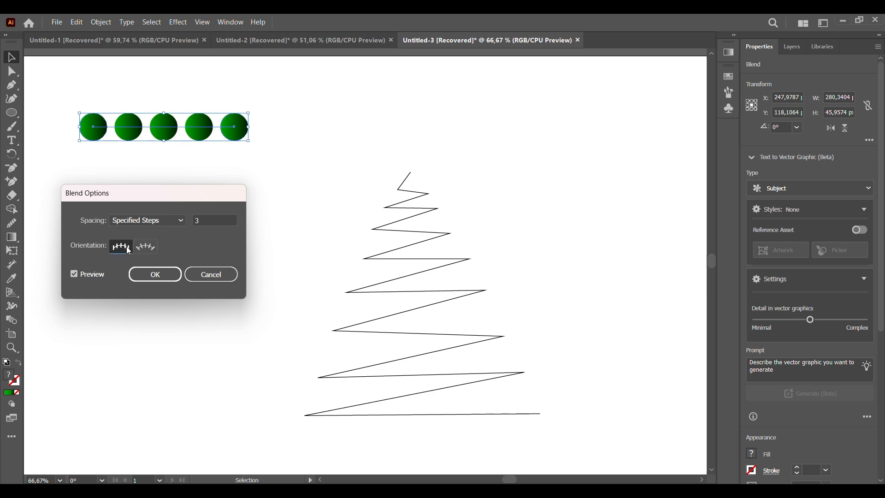
click(154, 273)
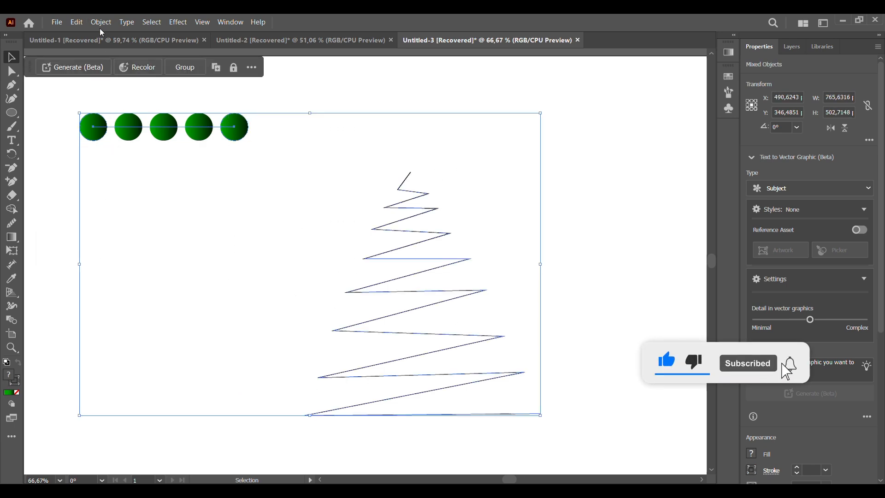
Step: Replace the blend's spine with the zigzag path so the circles run along the tree
click(101, 22)
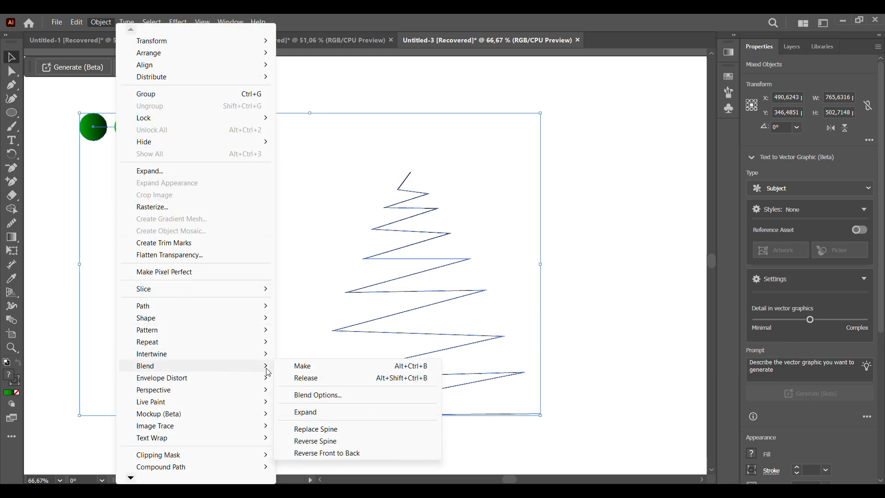
mouse_move(341, 431)
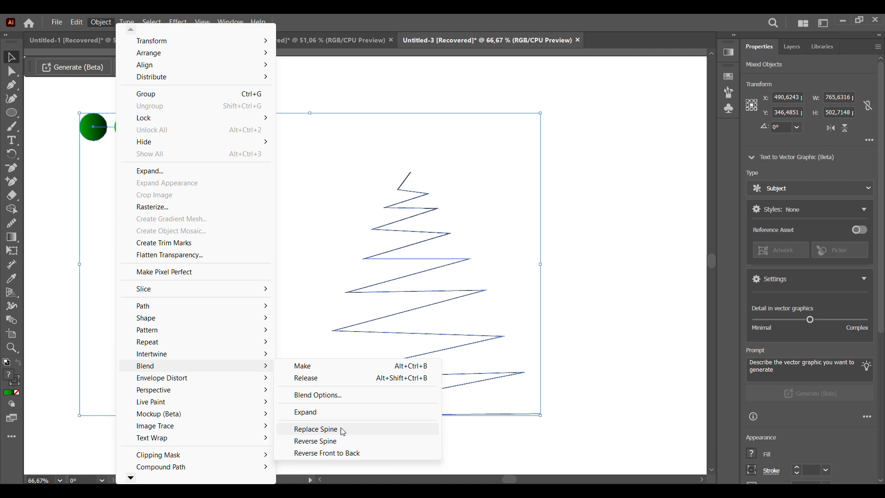
mouse_move(368, 433)
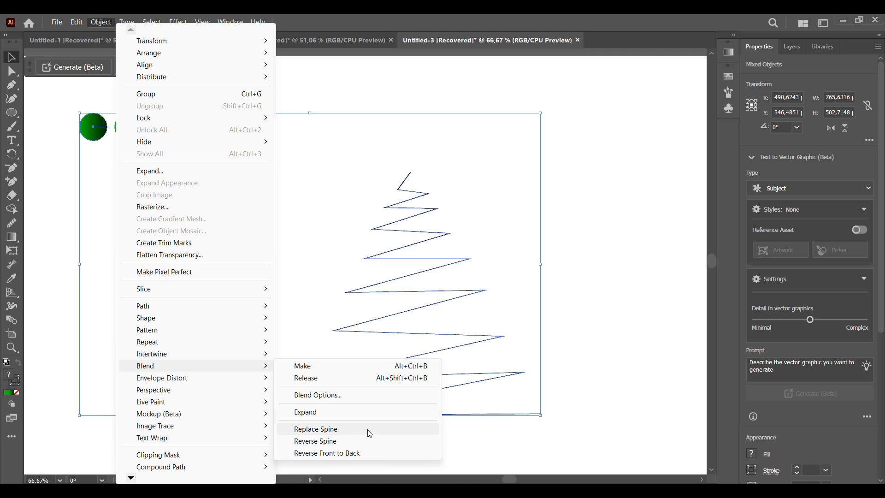
mouse_move(349, 431)
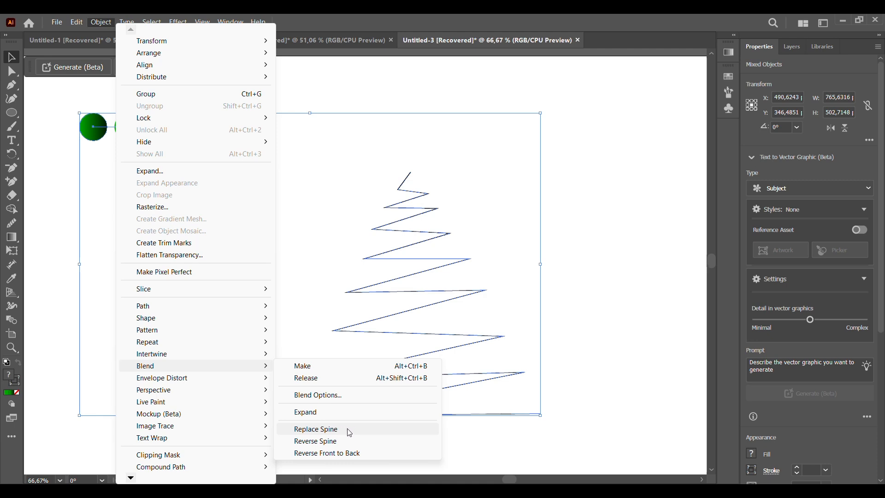
click(316, 429)
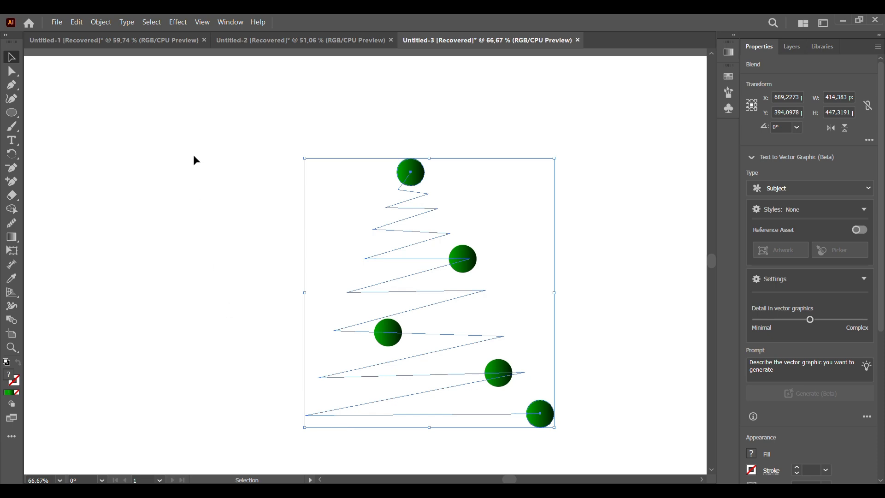
click(100, 21)
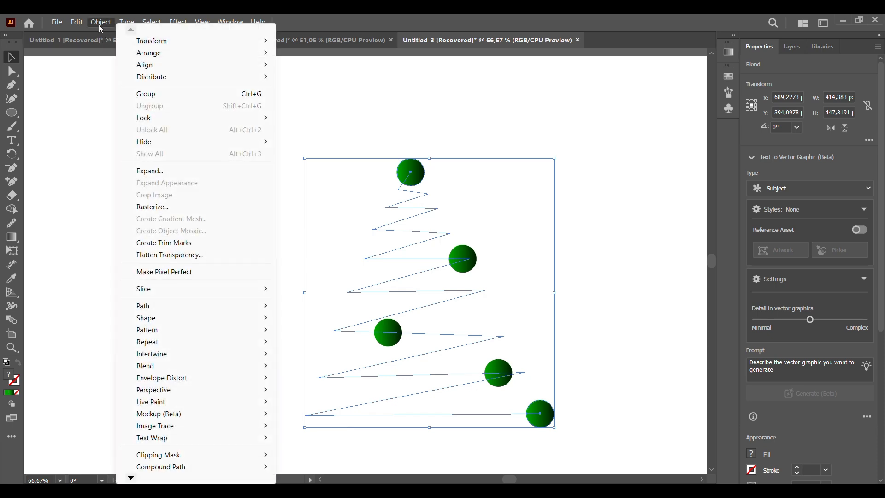
mouse_move(170, 369)
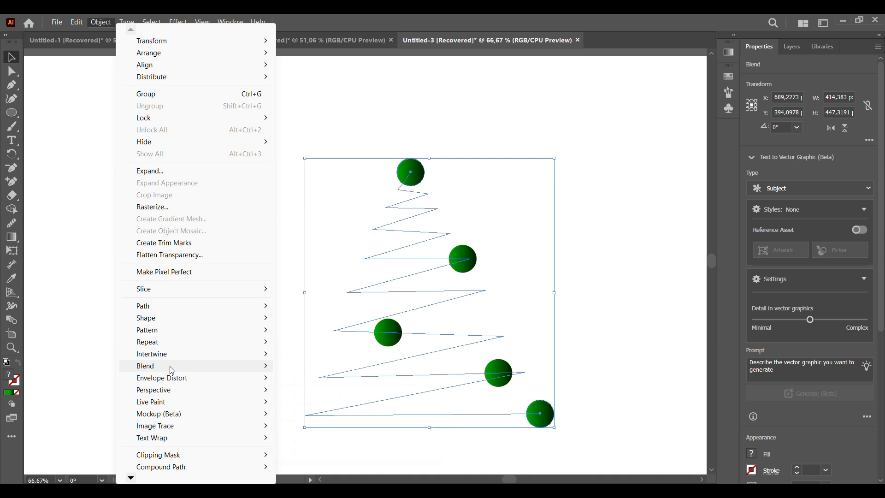
Step: Raise the blend to 300 specified steps, merging the circles into a continuous green spiral
click(145, 365)
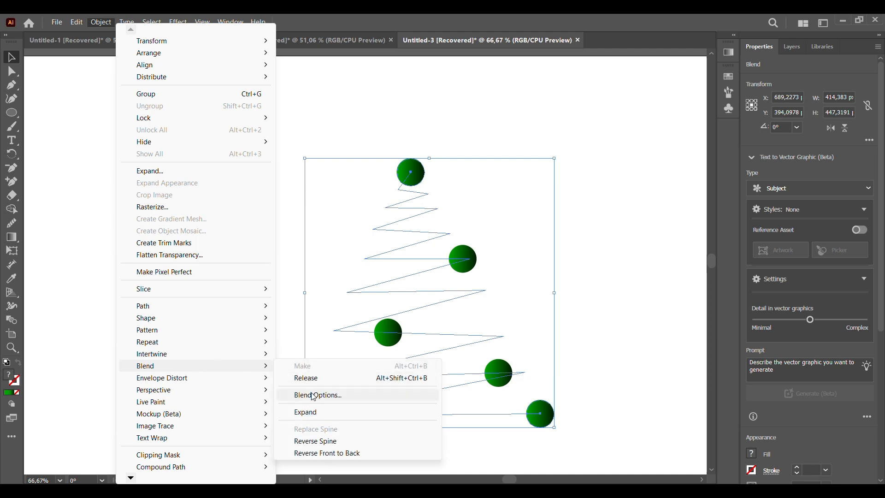
click(318, 394)
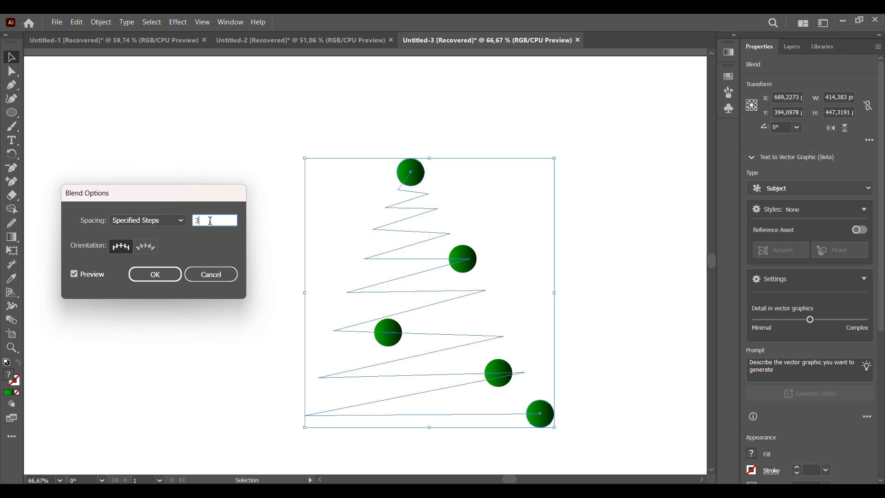
text(5)
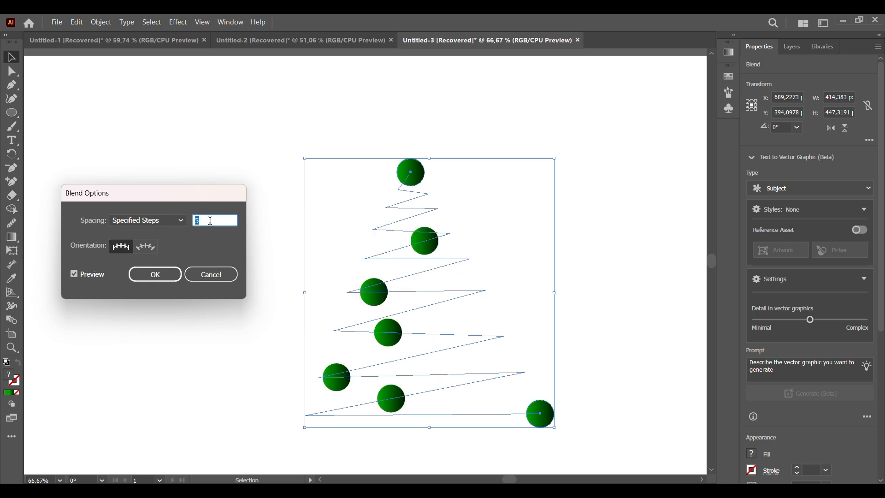
text(12)
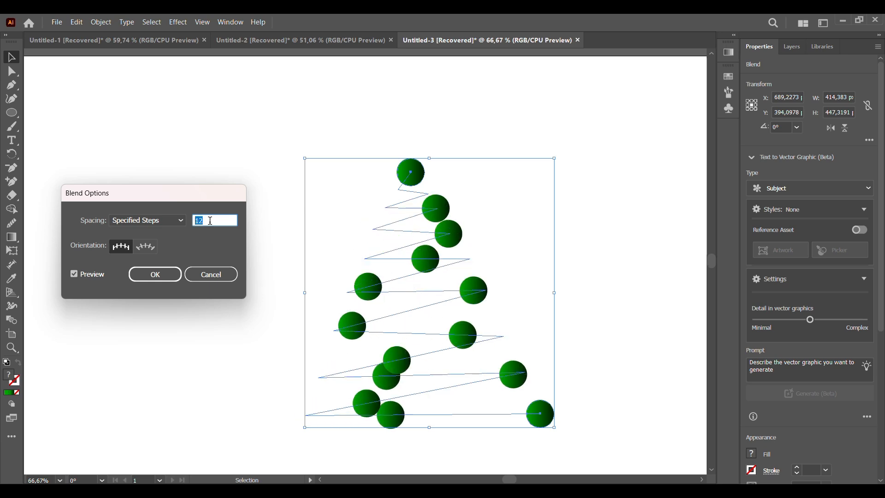
text(20)
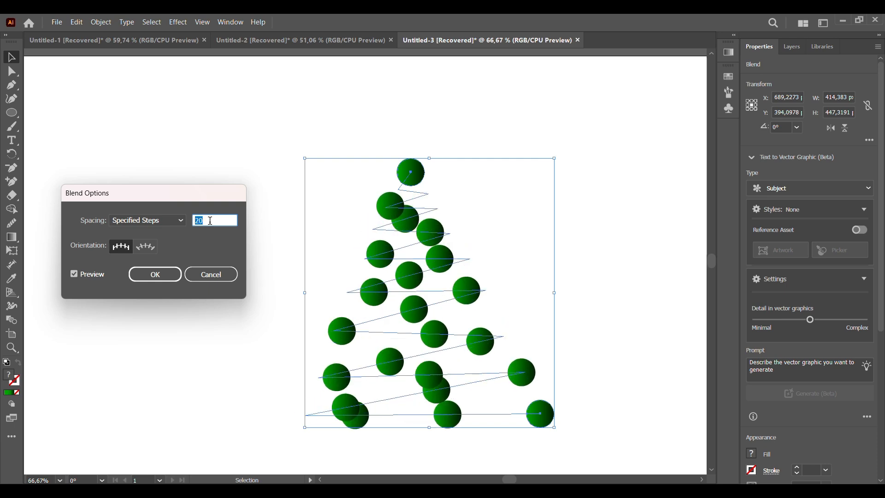
text(32)
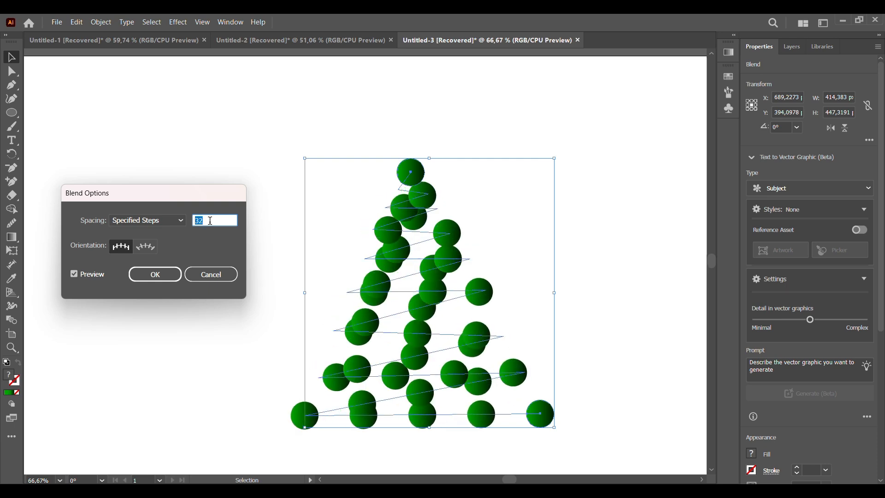
text(85)
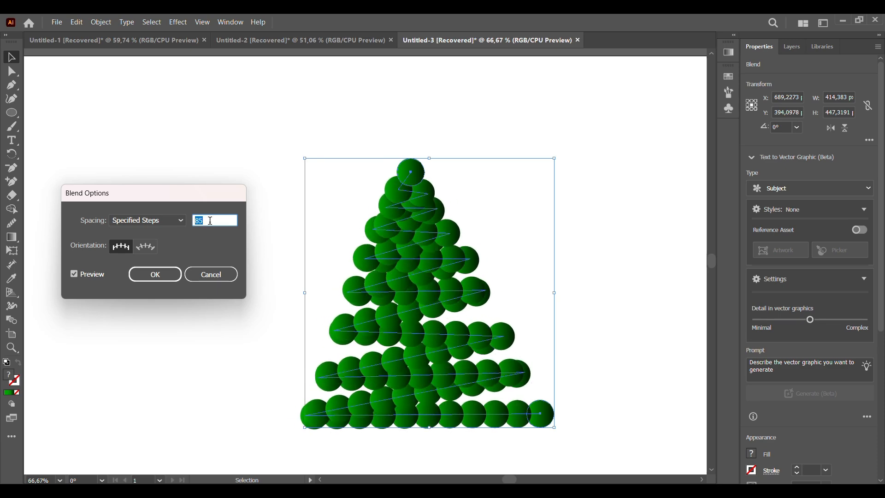
text(221)
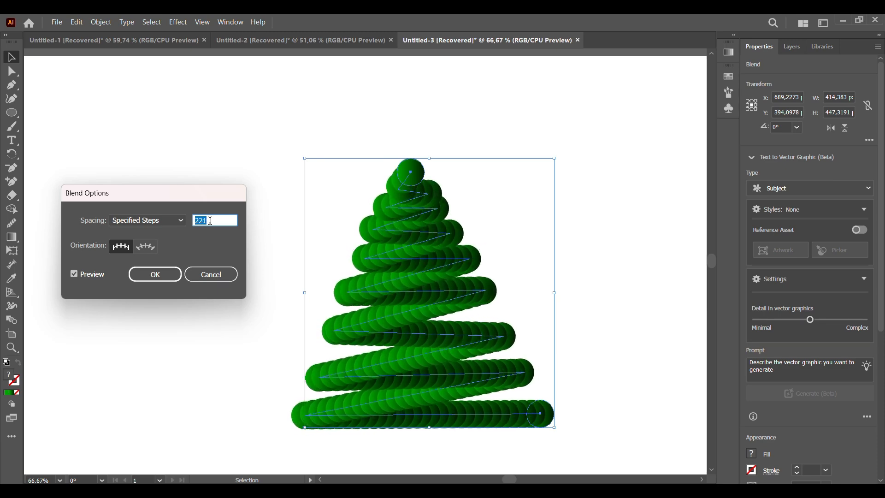
text(243)
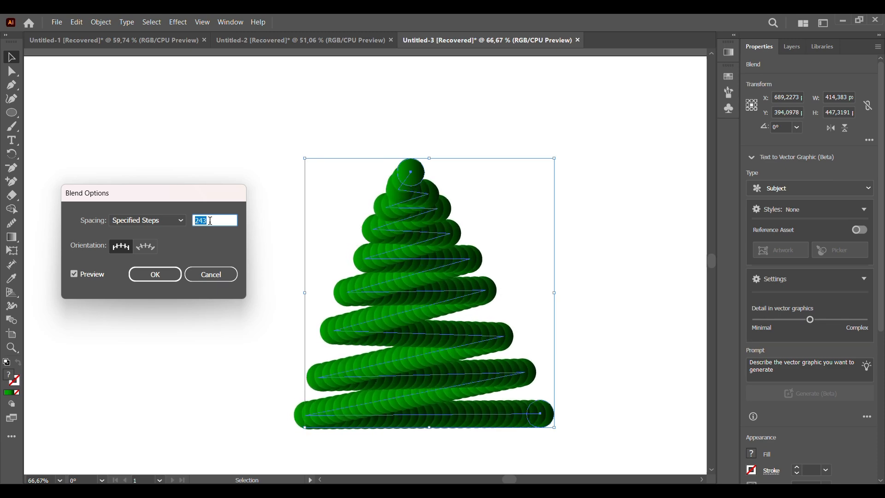
text(263)
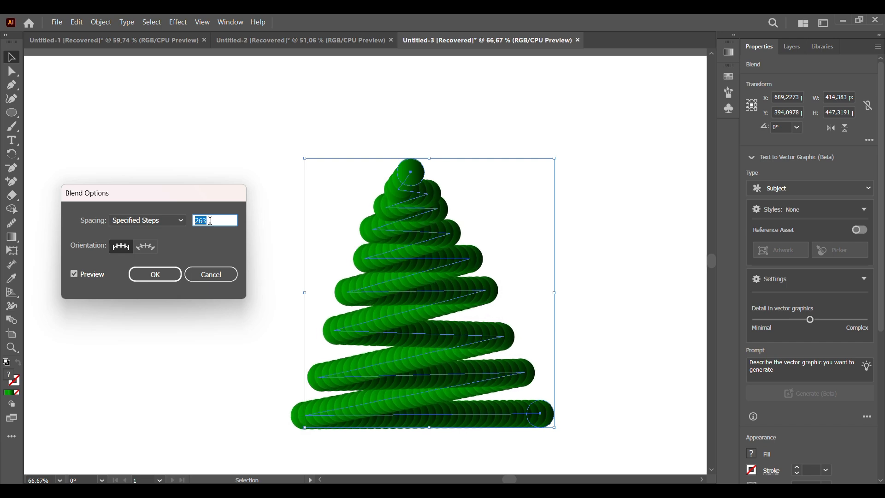
text(295)
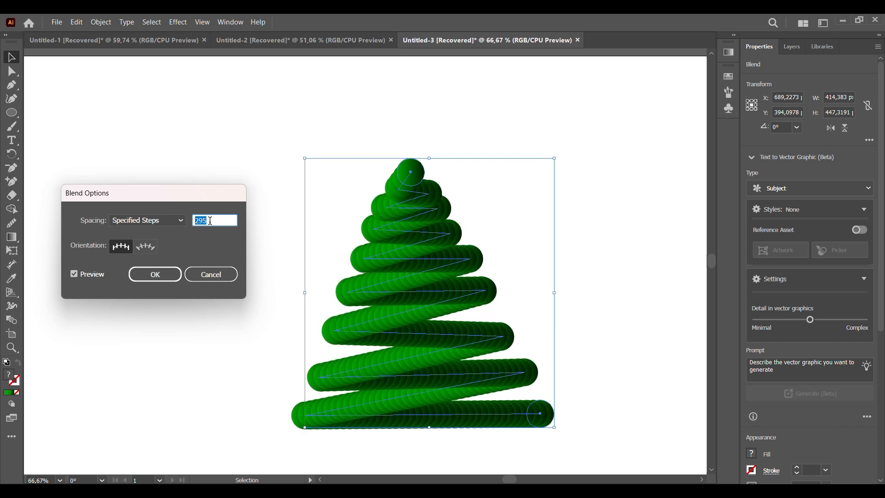
text(300)
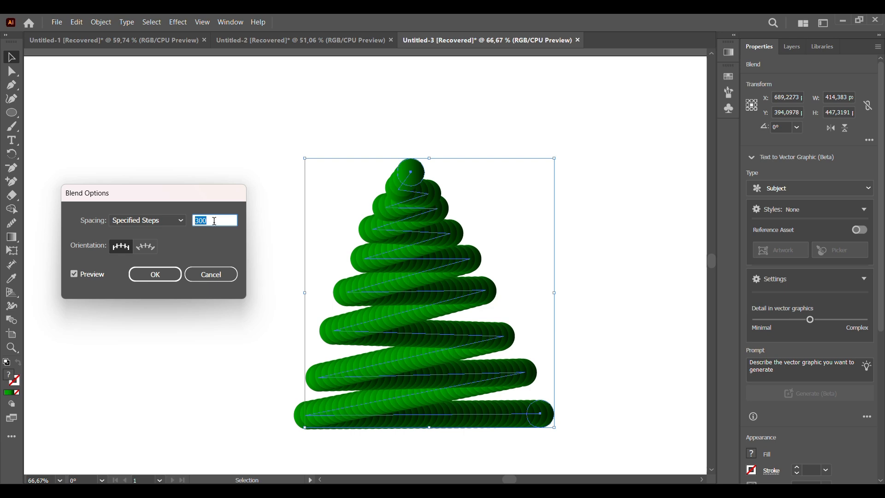
click(154, 274)
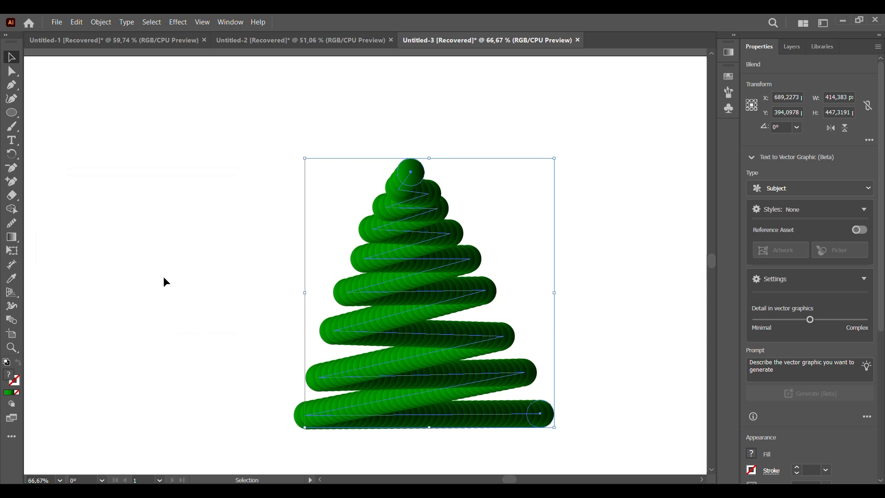
Step: Roughen the spiral with Size about 58% and Detail about 85, Corner points, into furry needles
click(177, 21)
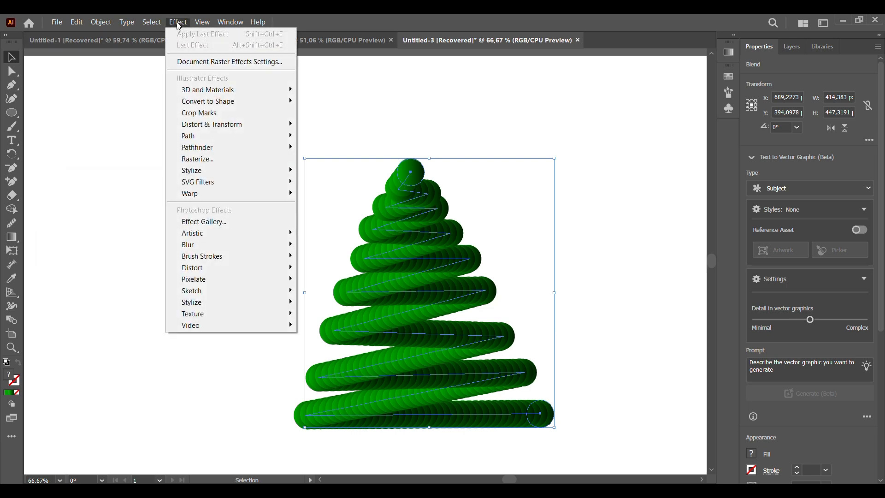
mouse_move(212, 124)
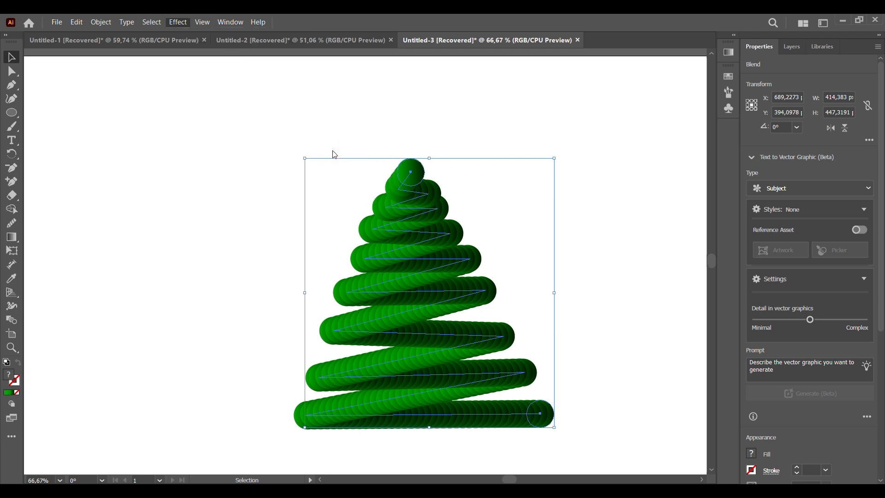
click(177, 21)
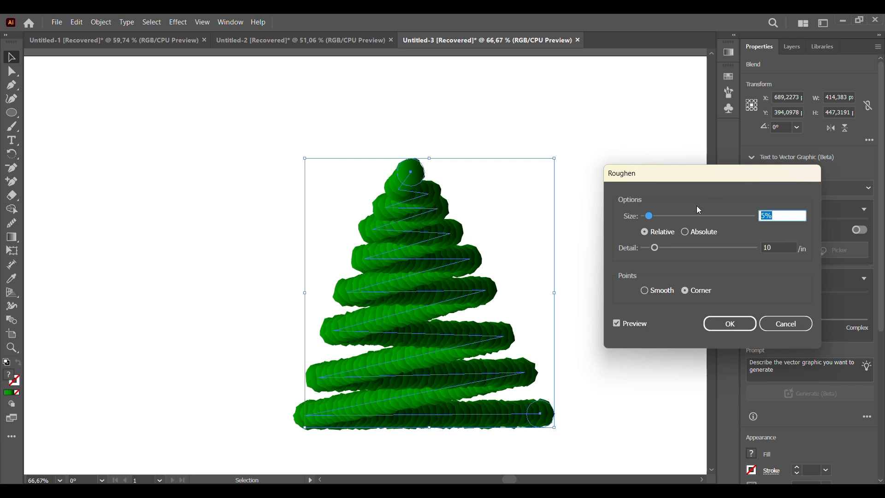
drag(648, 216, 697, 215)
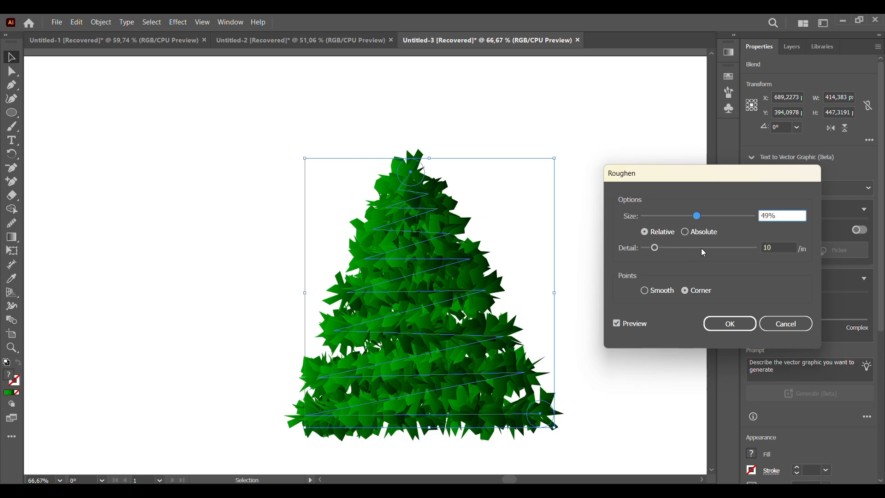
drag(654, 247, 699, 247)
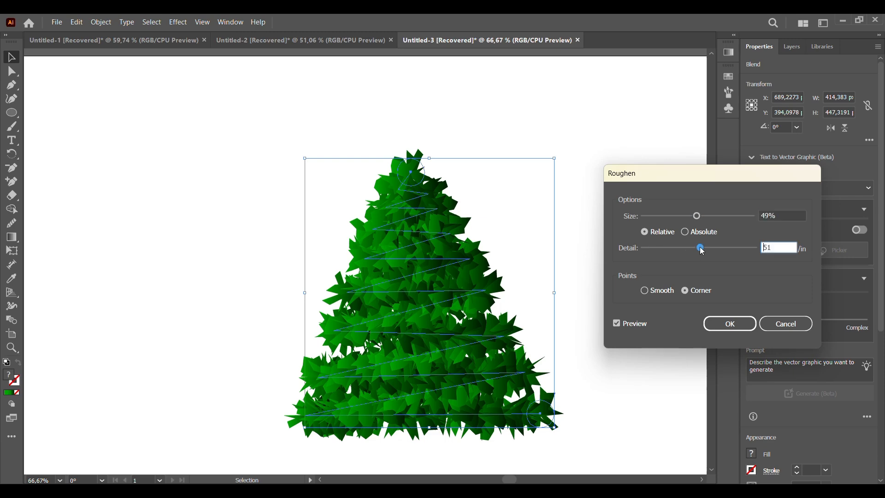
drag(699, 248, 734, 248)
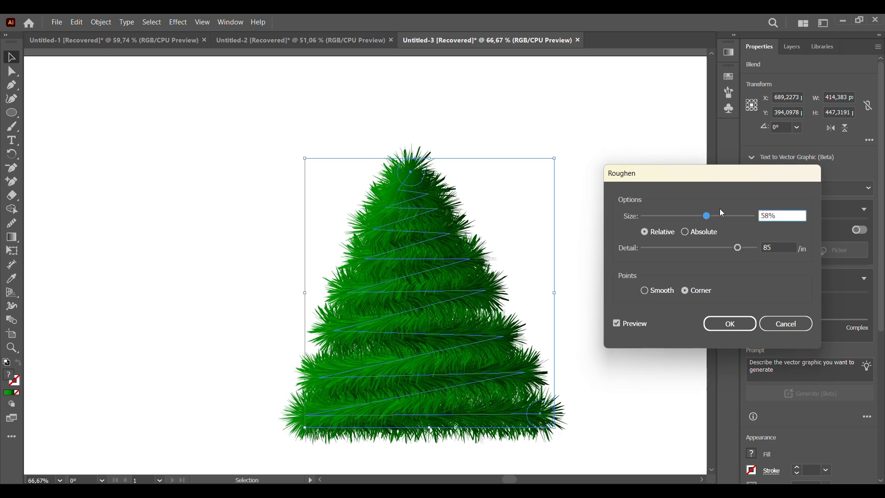
click(728, 323)
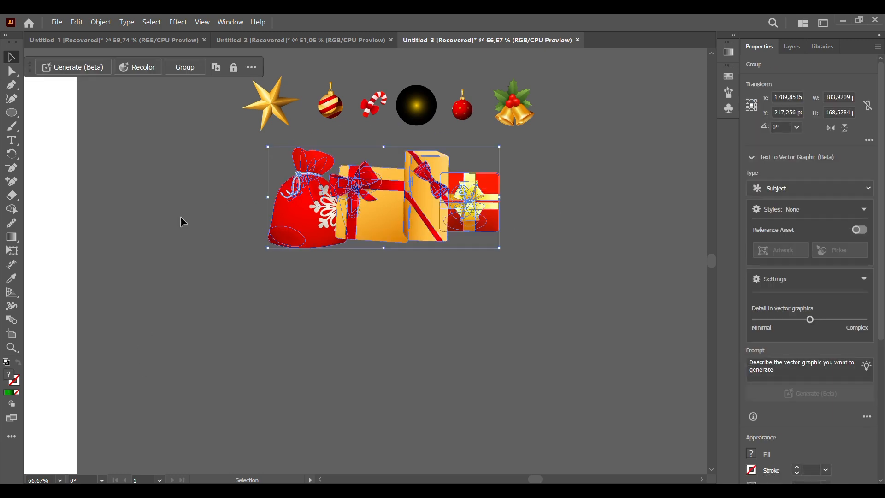
Step: Move the presents group onto the tree base and adjust stacking in the Layers panel
click(185, 67)
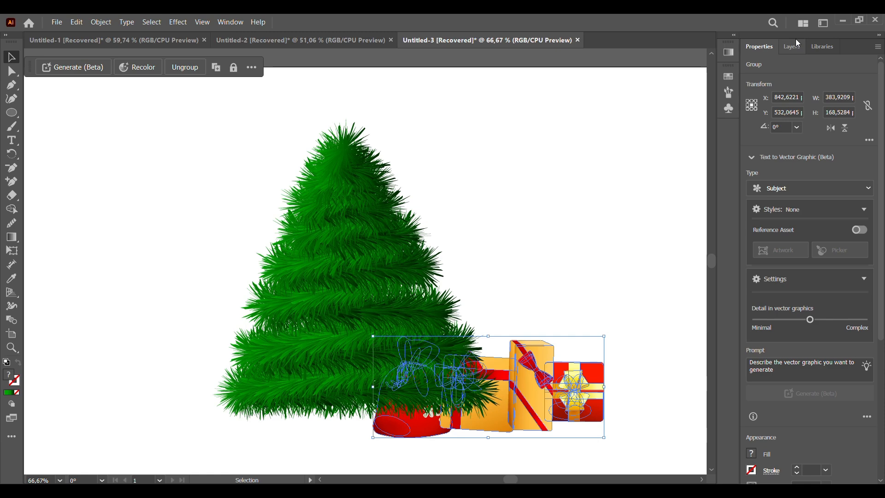
click(795, 46)
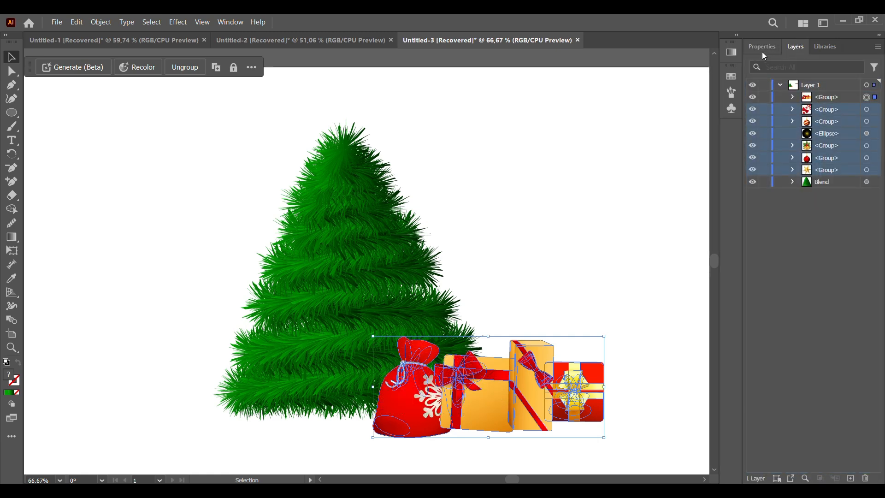
click(762, 46)
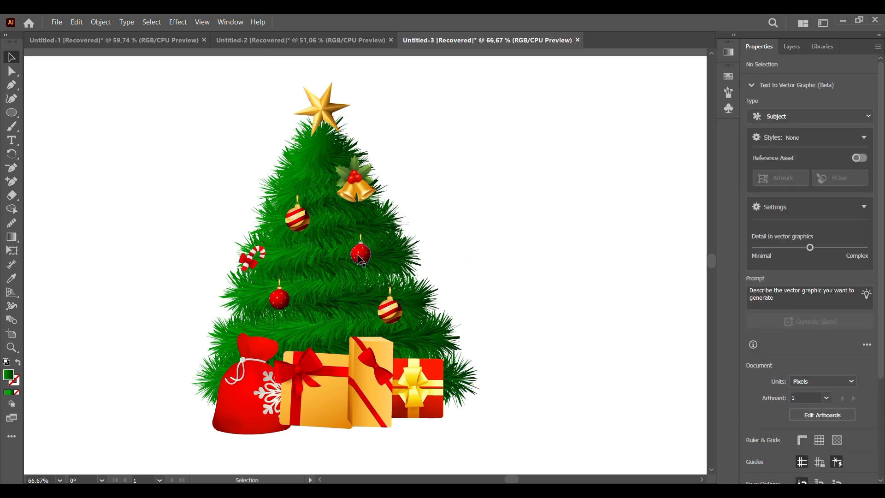
Step: Alt-drag copies of the glowing yellow light onto the tree, then deselect
click(358, 258)
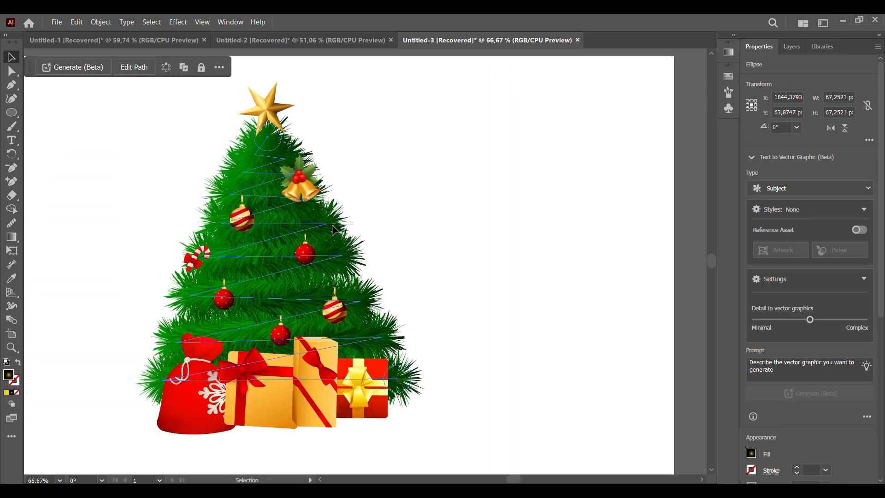
drag(332, 228, 338, 175)
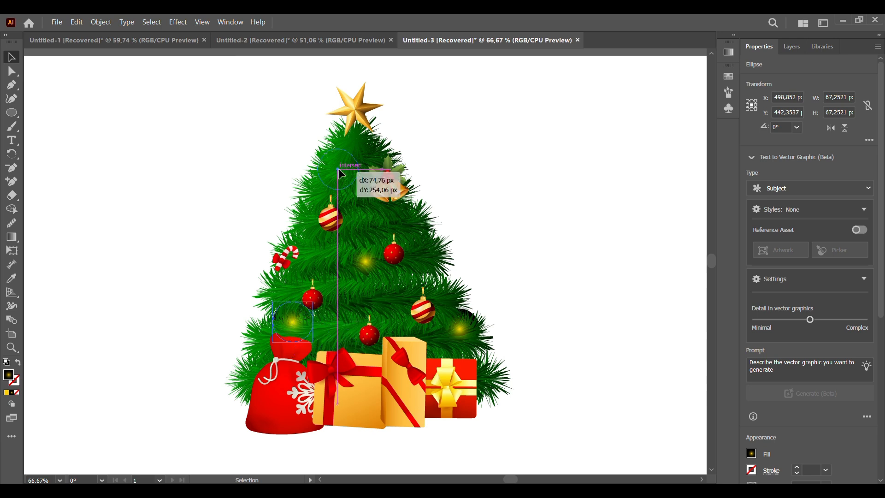
click(545, 229)
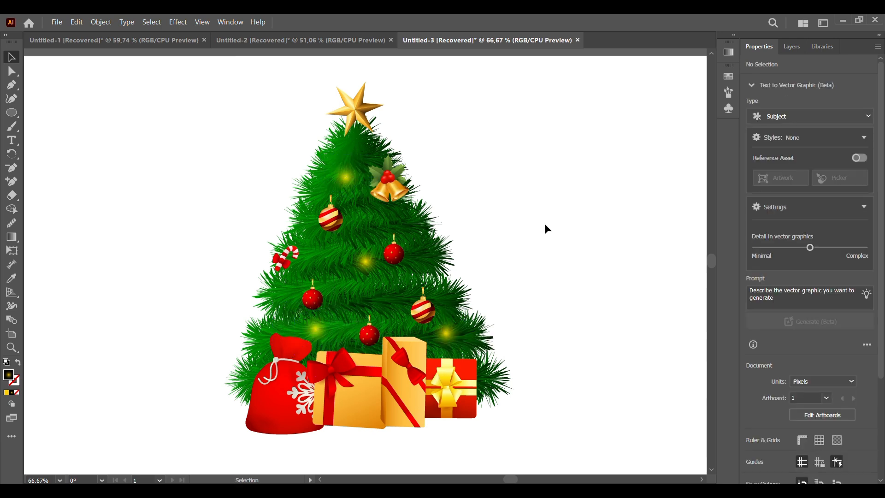